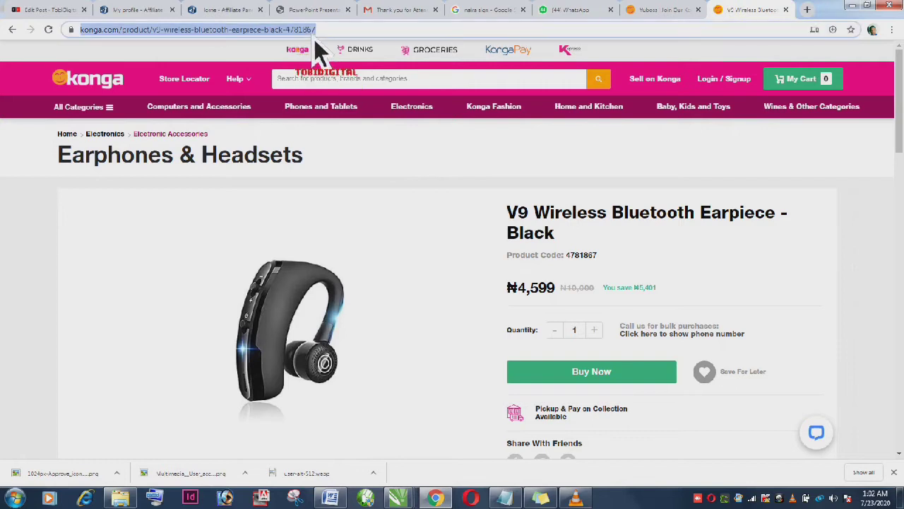
Step: Copy the V9 Wireless Bluetooth Earpiece product page URL from the address bar
right_click(176, 30)
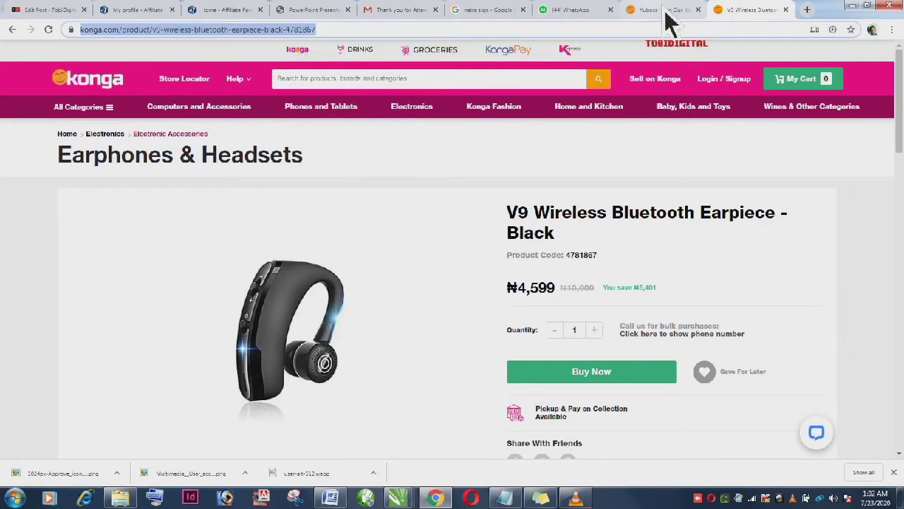
Step: Log in to affiliate.konga.com from the Yuboss tab and reach the Home dashboard
click(644, 9)
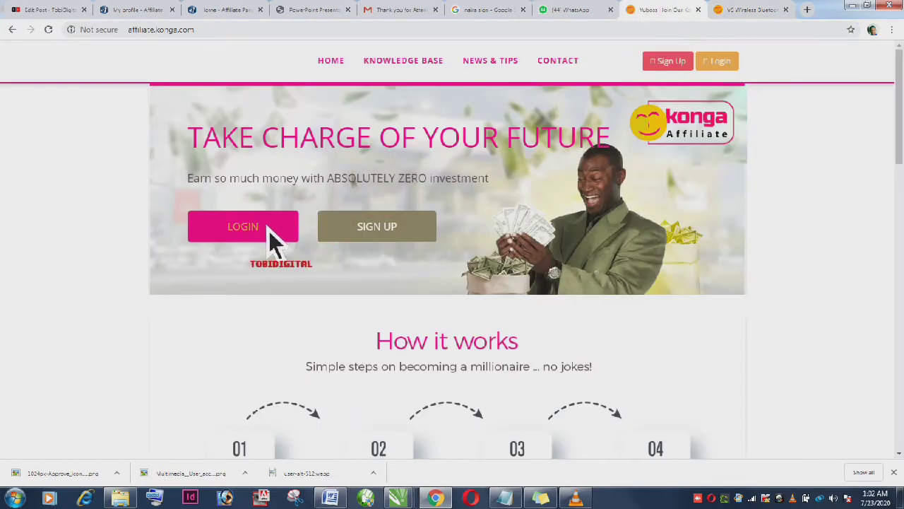
click(243, 226)
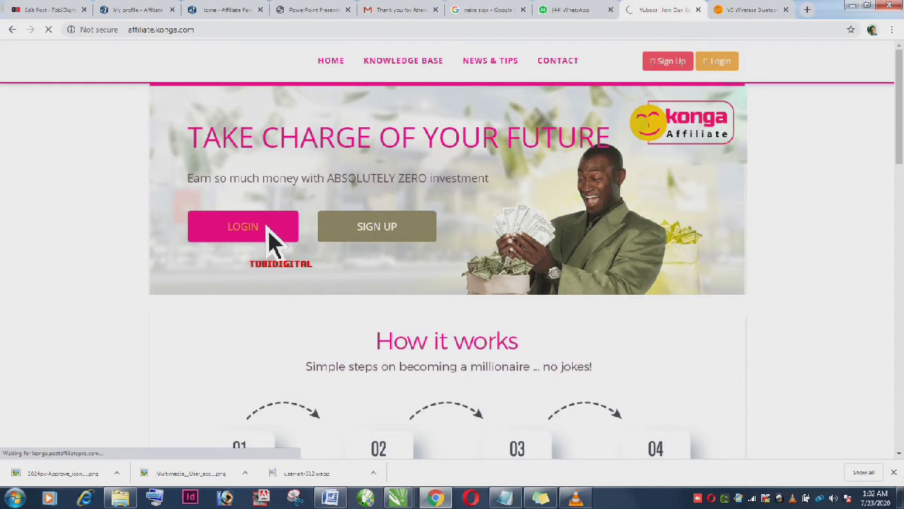
click(243, 226)
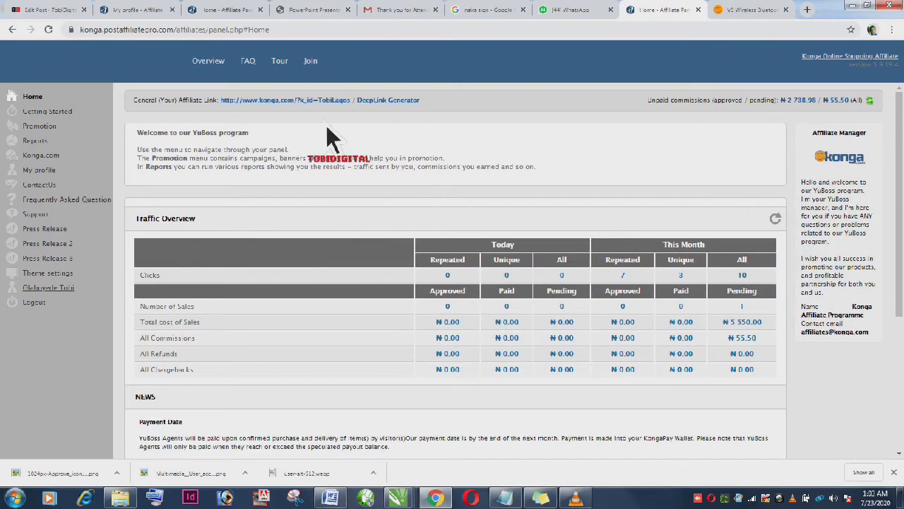
mouse_move(367, 124)
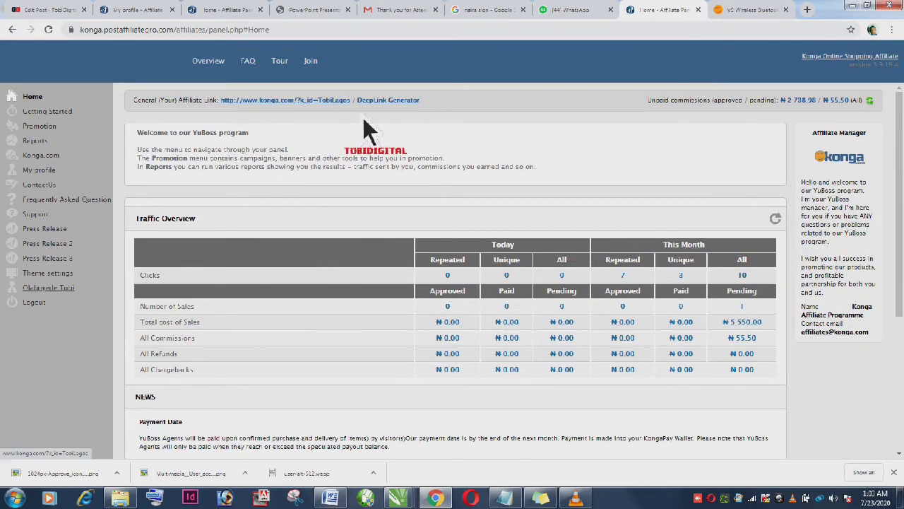
mouse_move(413, 113)
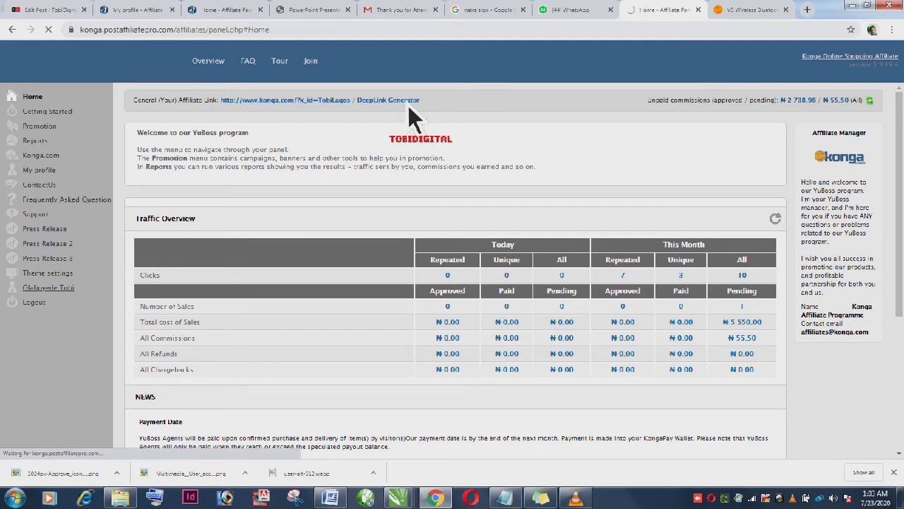
Step: Generate a deep link by pasting the V9 earpiece URL as the destination
click(388, 99)
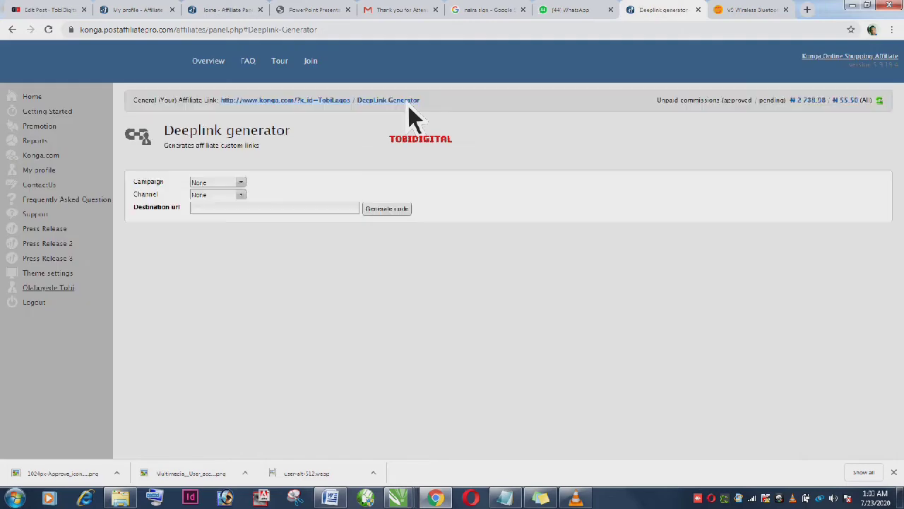
mouse_move(332, 226)
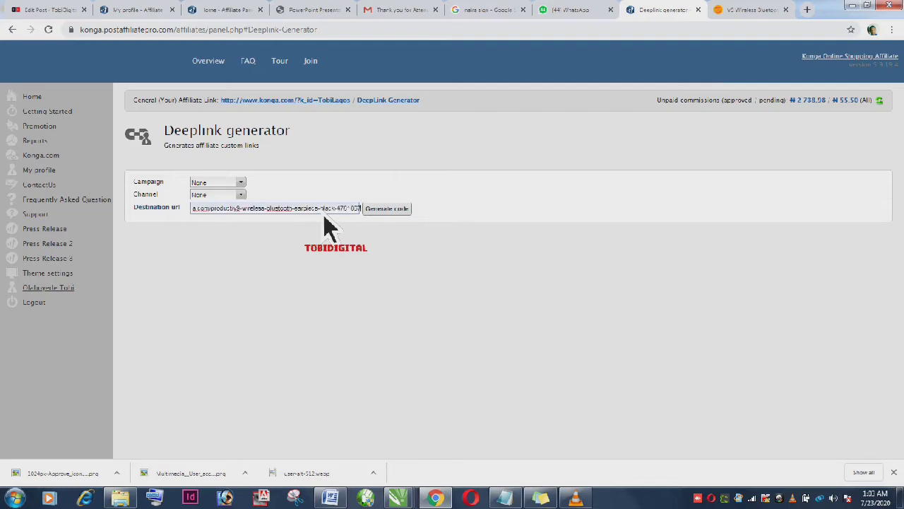
triple_click(276, 207)
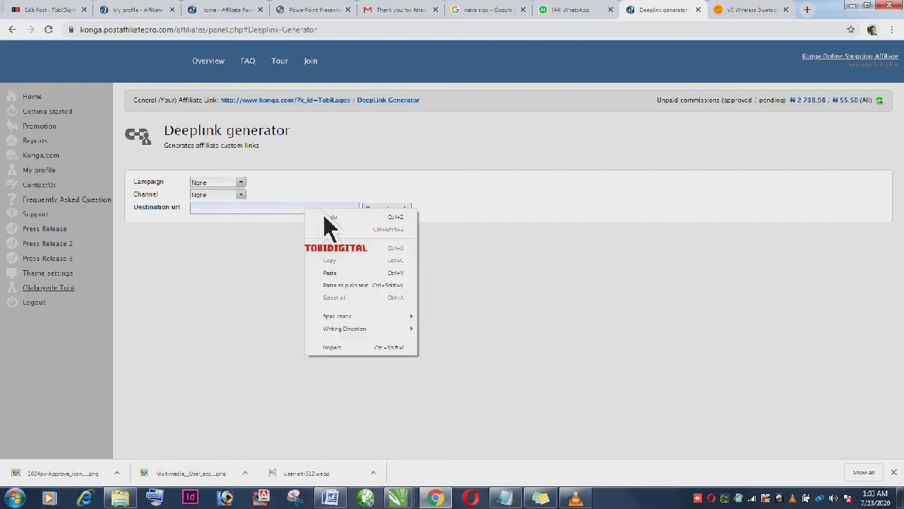
click(329, 272)
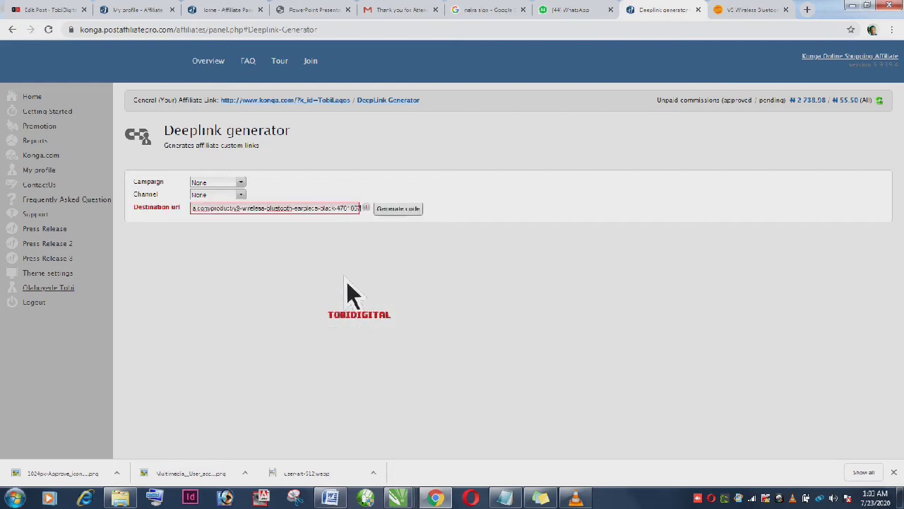
mouse_move(403, 237)
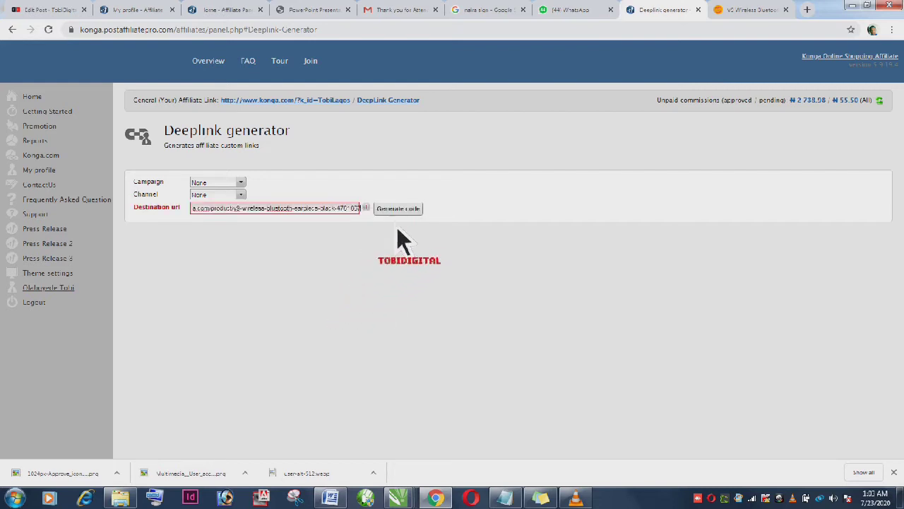
click(397, 207)
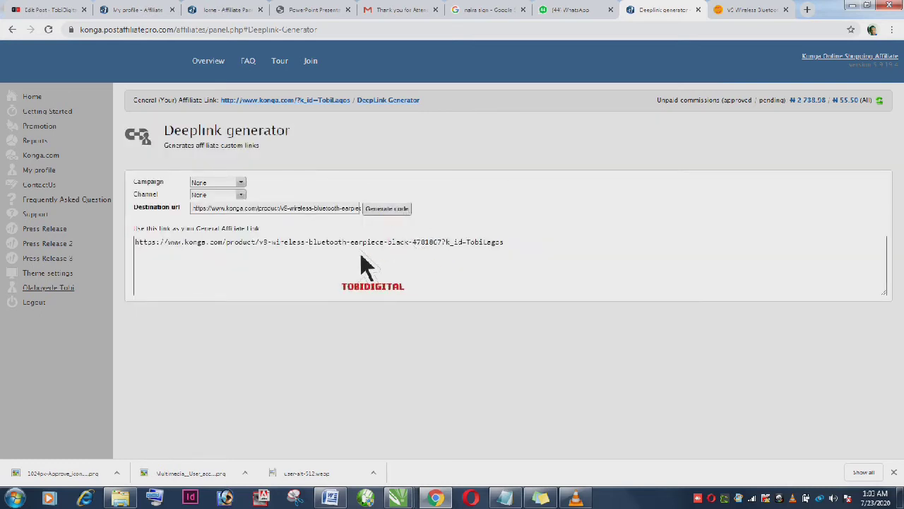
Step: Select and copy the generated affiliate deep link
double_click(327, 242)
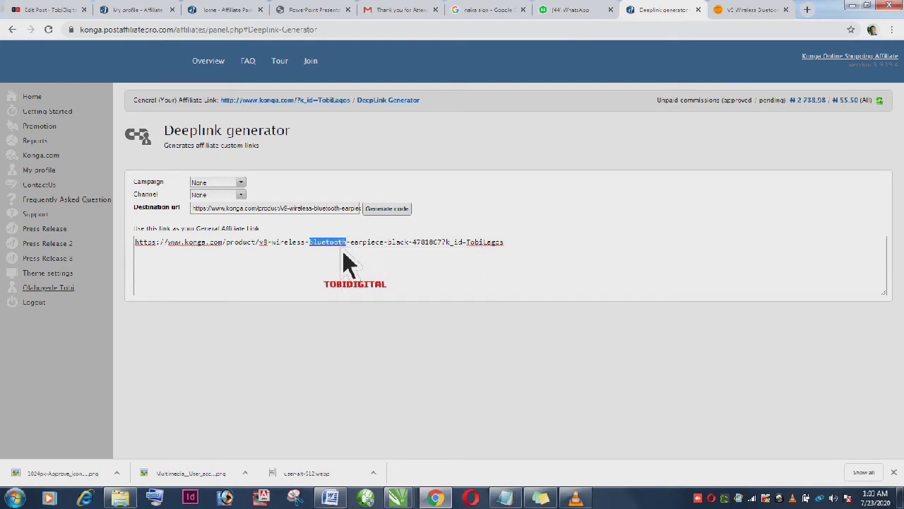
triple_click(318, 241)
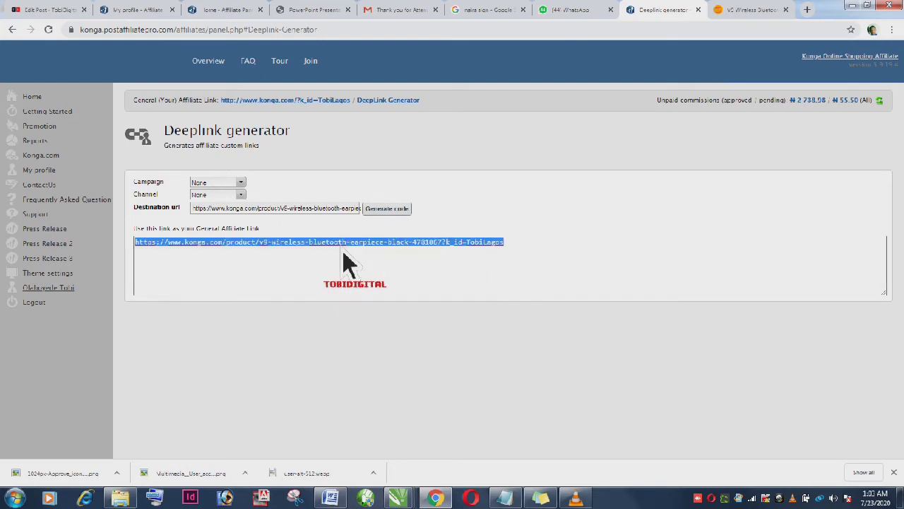
right_click(339, 254)
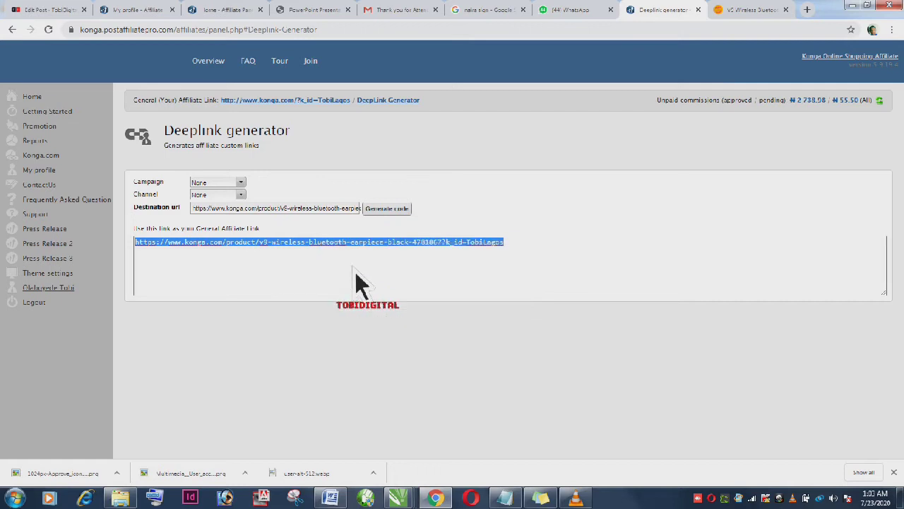
mouse_move(689, 123)
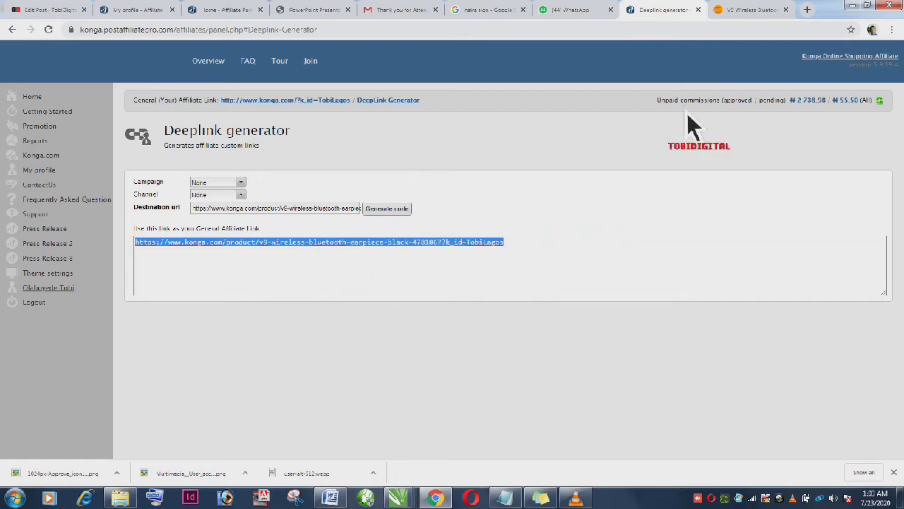
Step: Open the affiliate link in a new tab and Buy Now the ₦4,599 earpiece
click(807, 10)
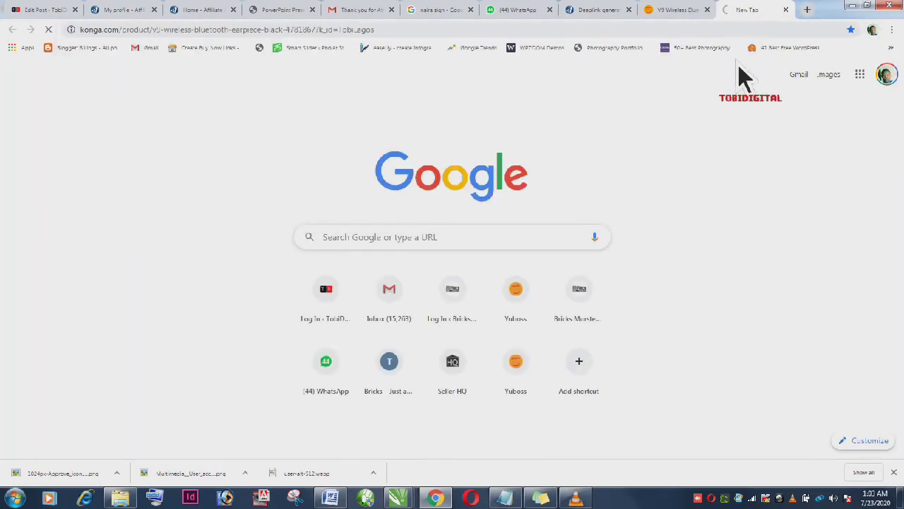
click(756, 9)
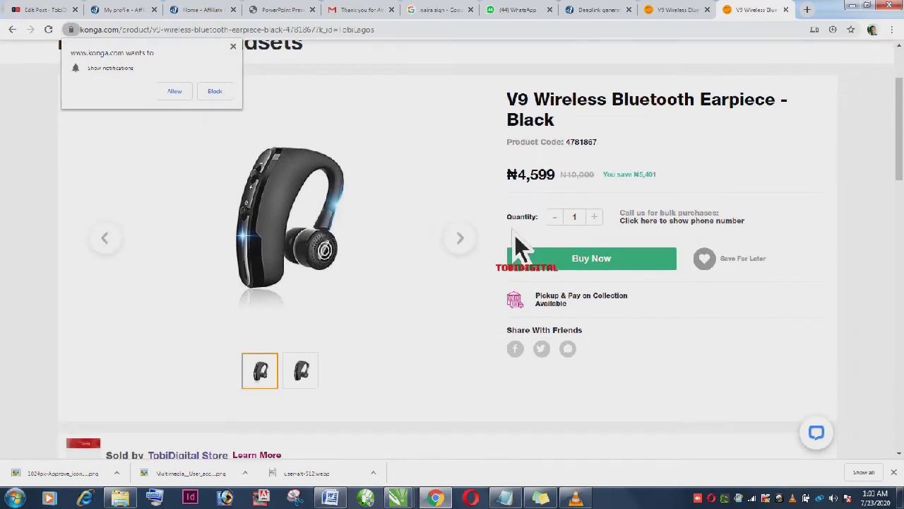
mouse_move(575, 275)
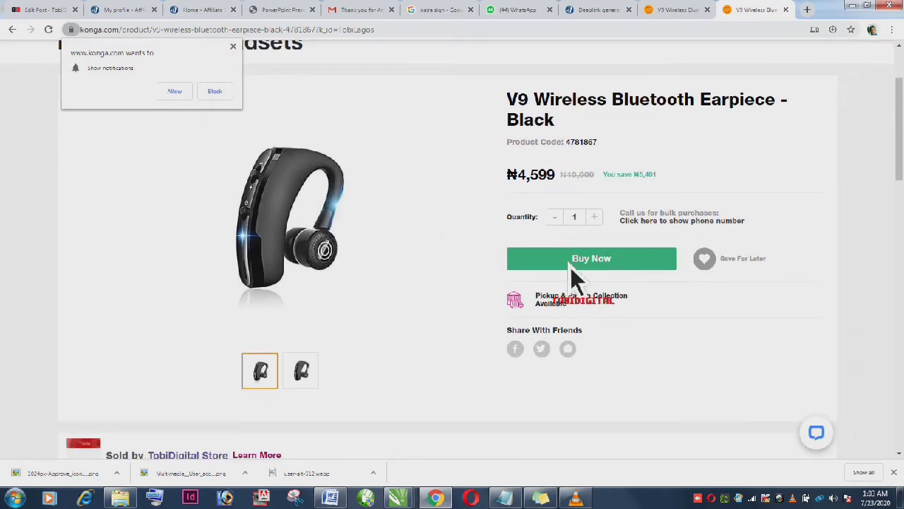
click(591, 259)
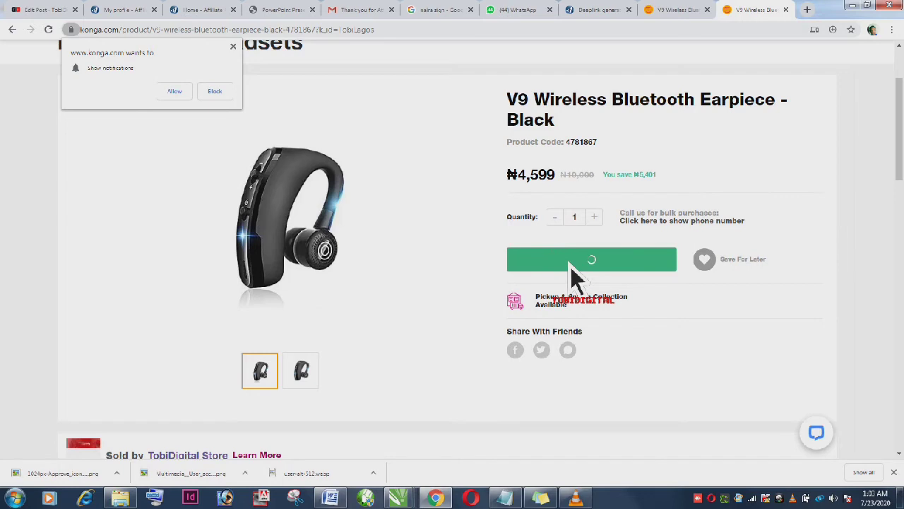
click(592, 258)
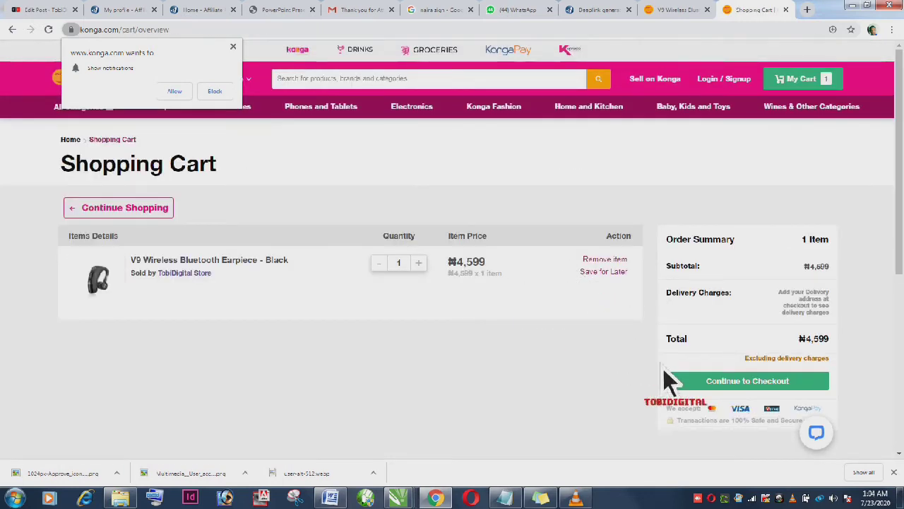
Step: Continue to checkout and log in with the saved shopper credentials
click(747, 380)
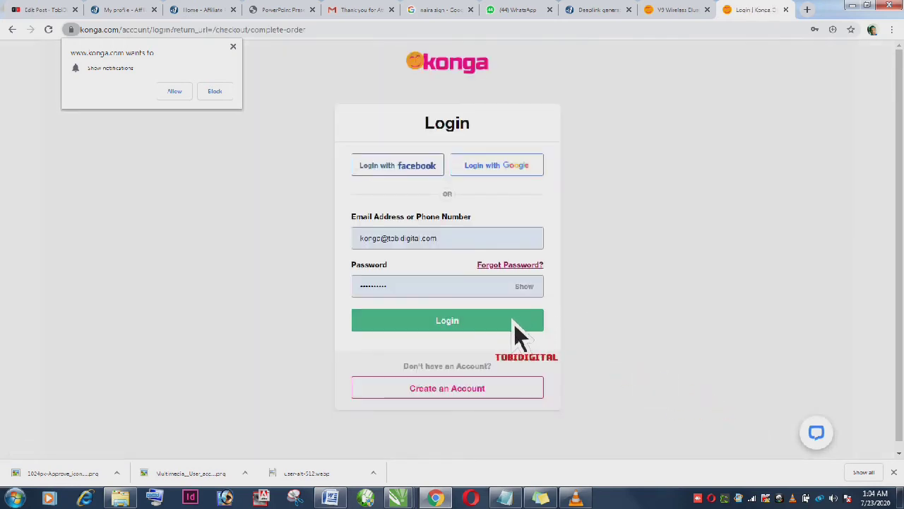
click(446, 320)
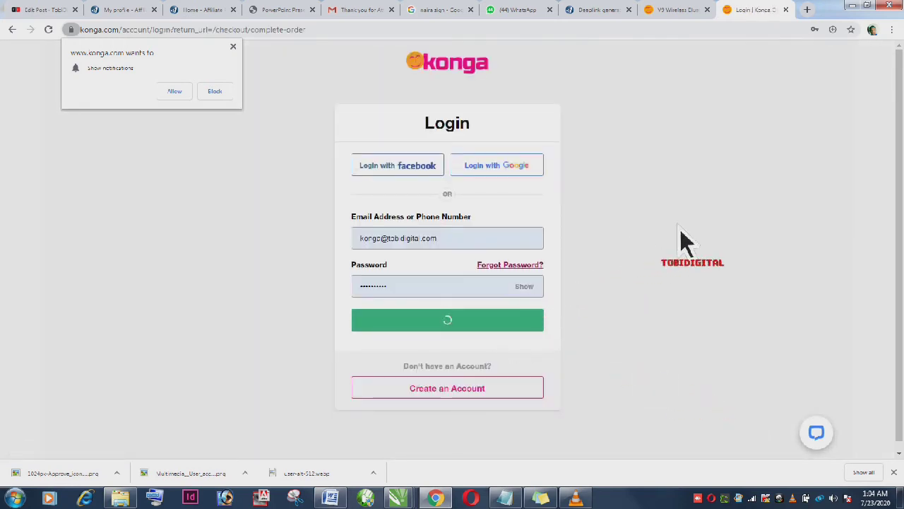
click(447, 319)
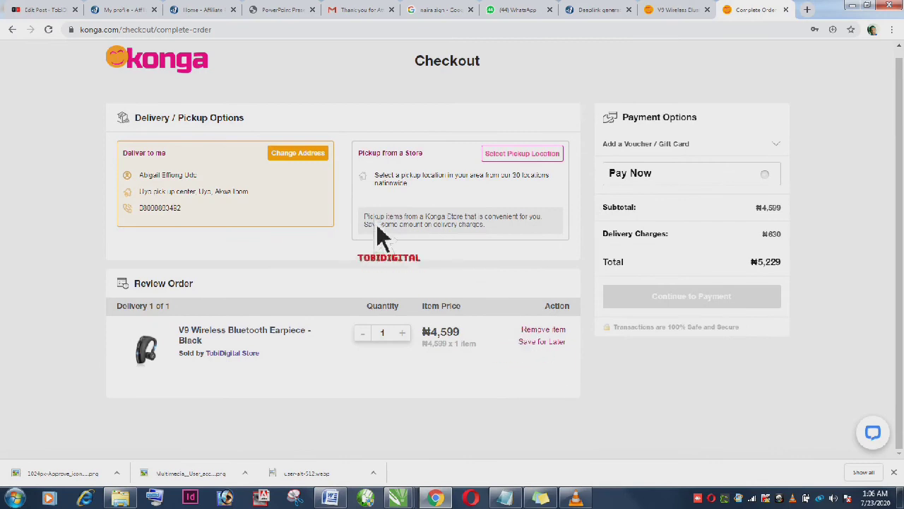
Step: Switch delivery to the saved Lekki, Lagos address from the Address Book
click(297, 152)
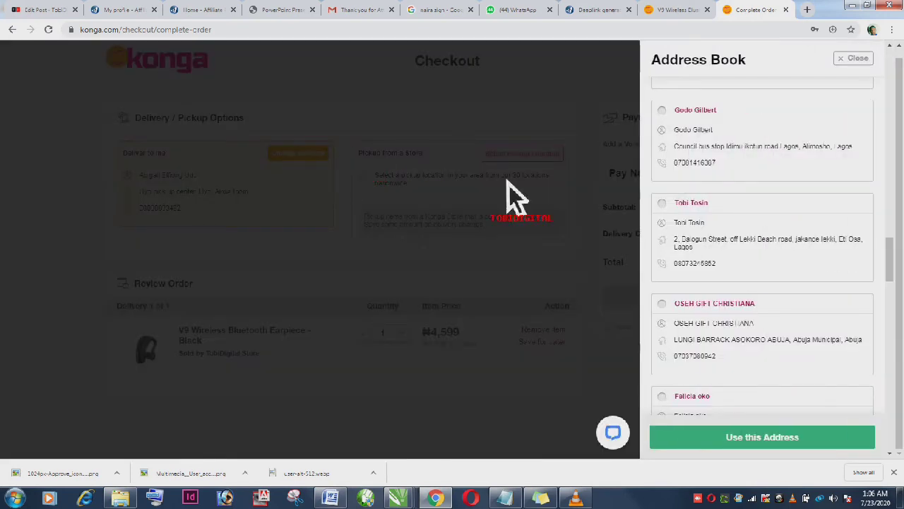
mouse_move(681, 227)
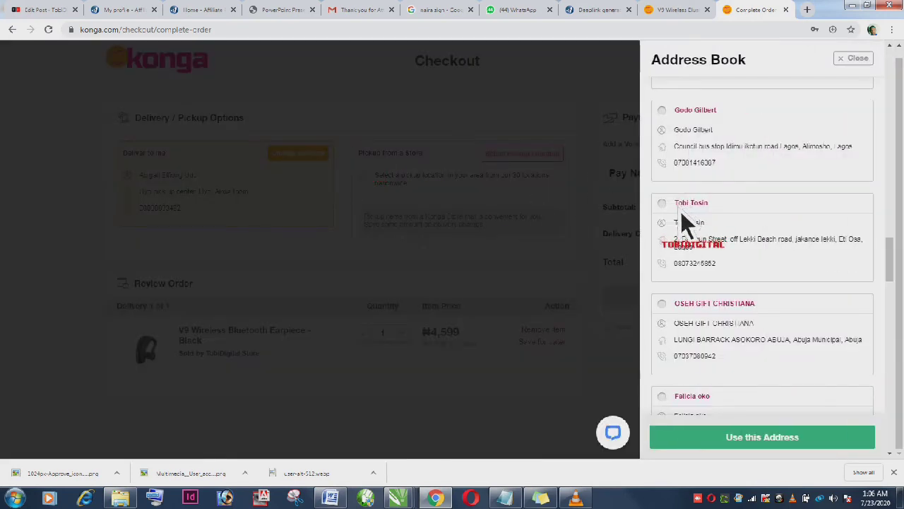
click(761, 436)
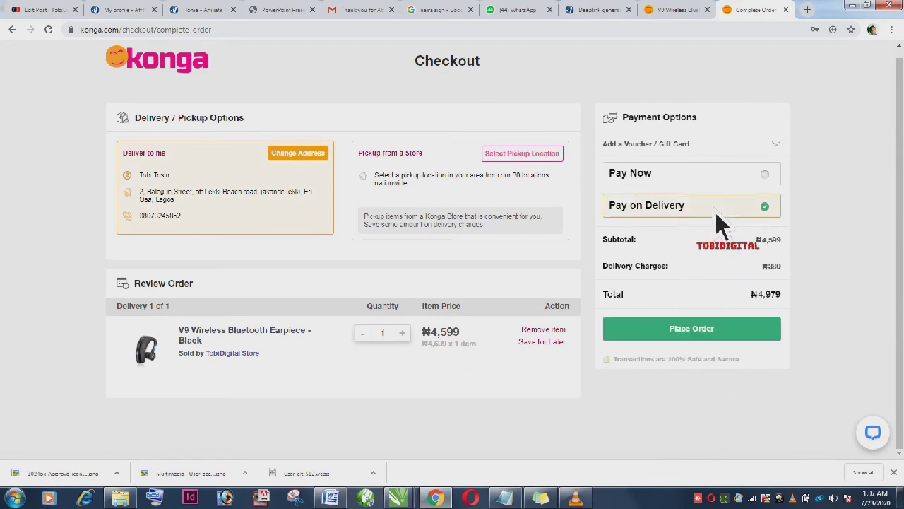
Step: Place the earpiece order and wait for the Thank You confirmation page
click(691, 328)
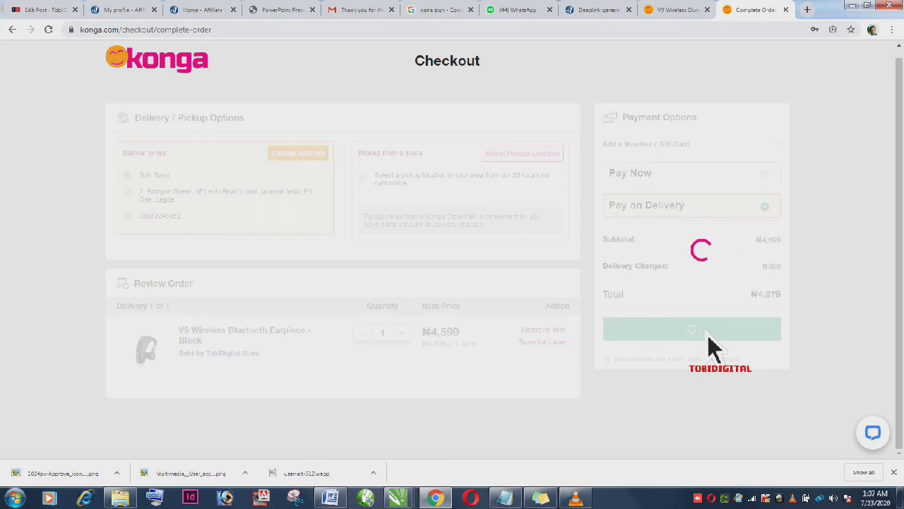
mouse_move(714, 378)
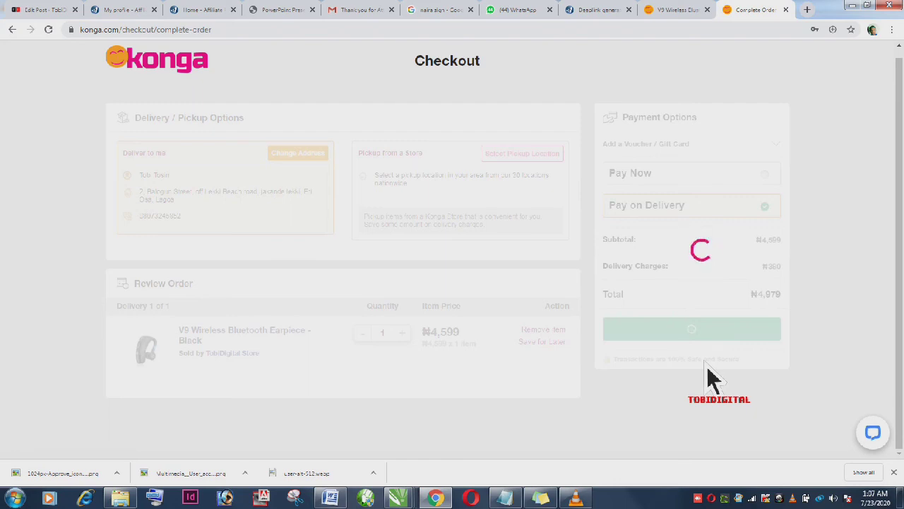
click(690, 329)
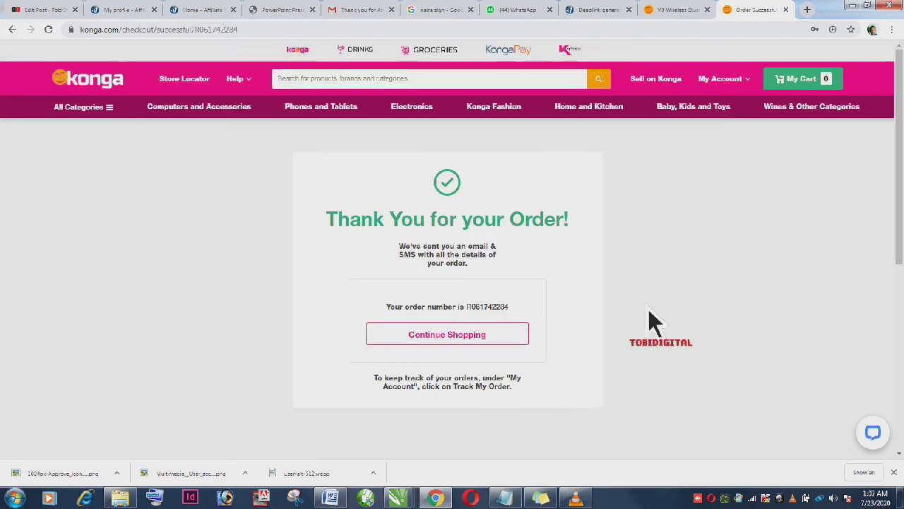
mouse_move(463, 255)
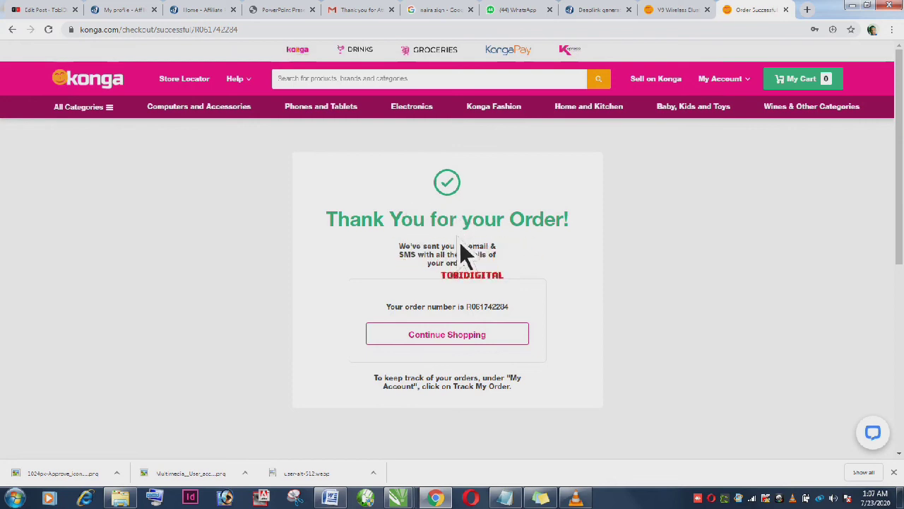